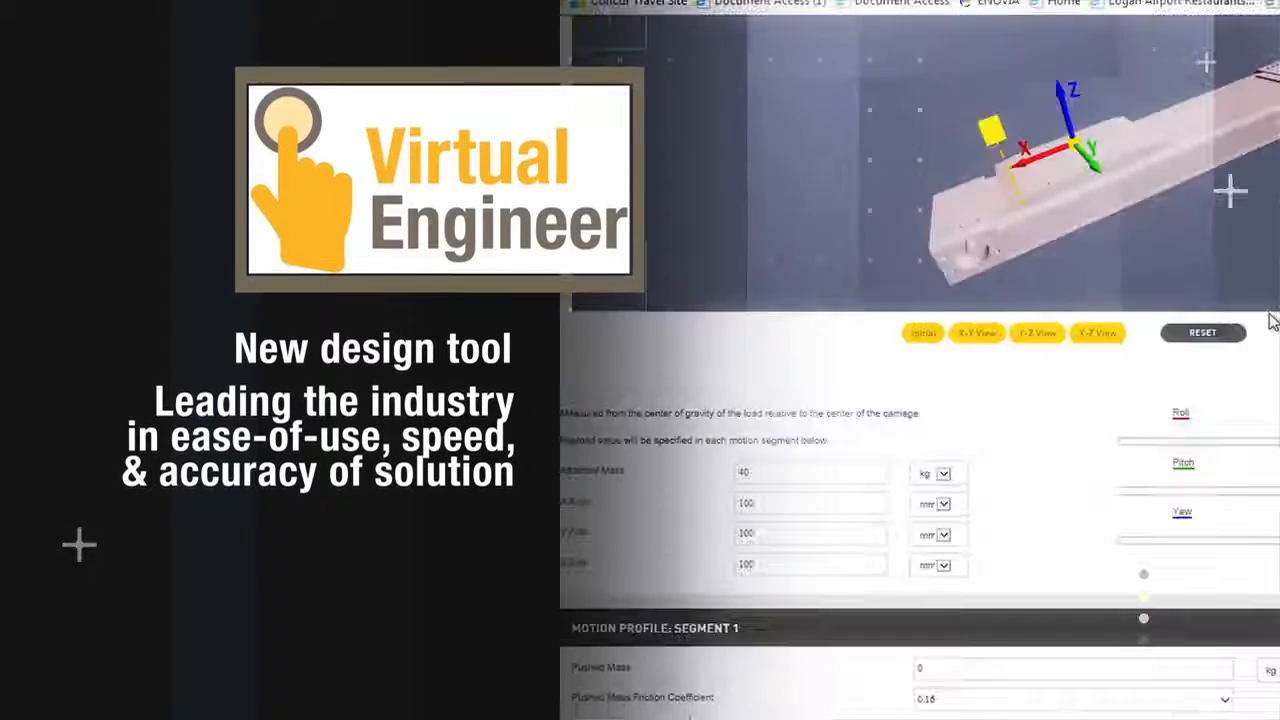
- Scroll down past the load setup to the Motion Profile: Segment 1 panel
scroll(down, 3)
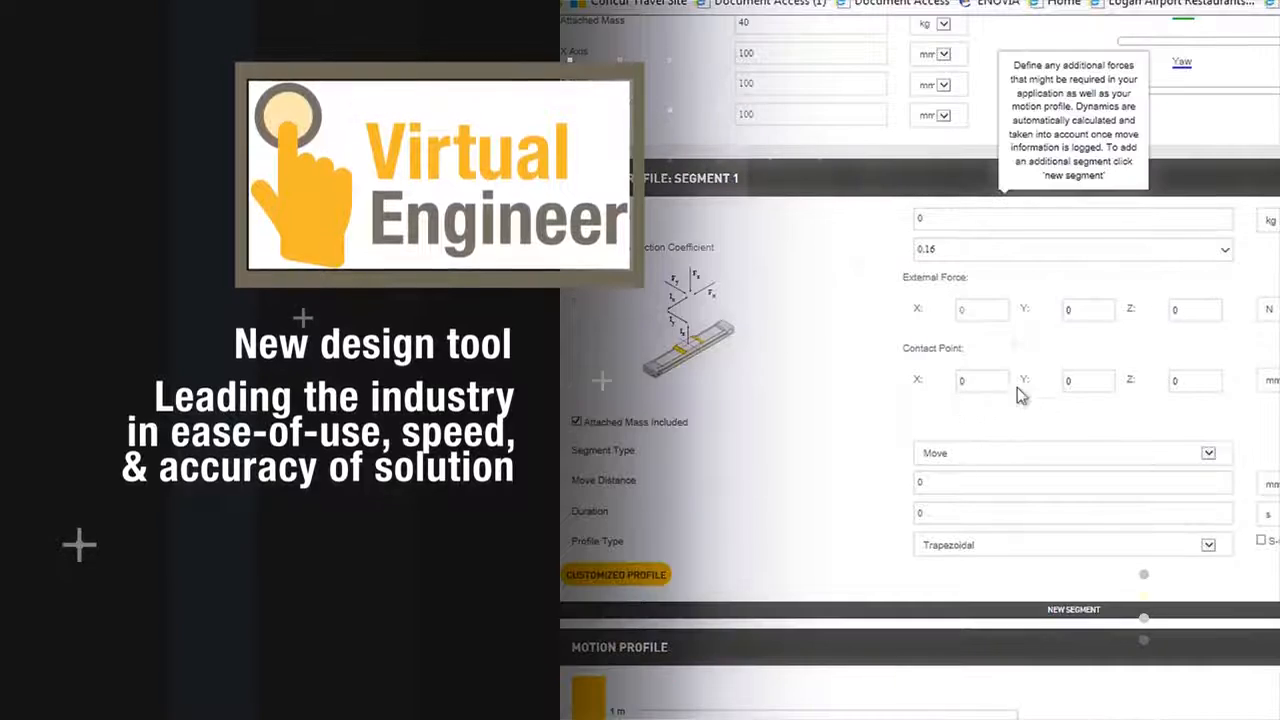
click(1070, 218)
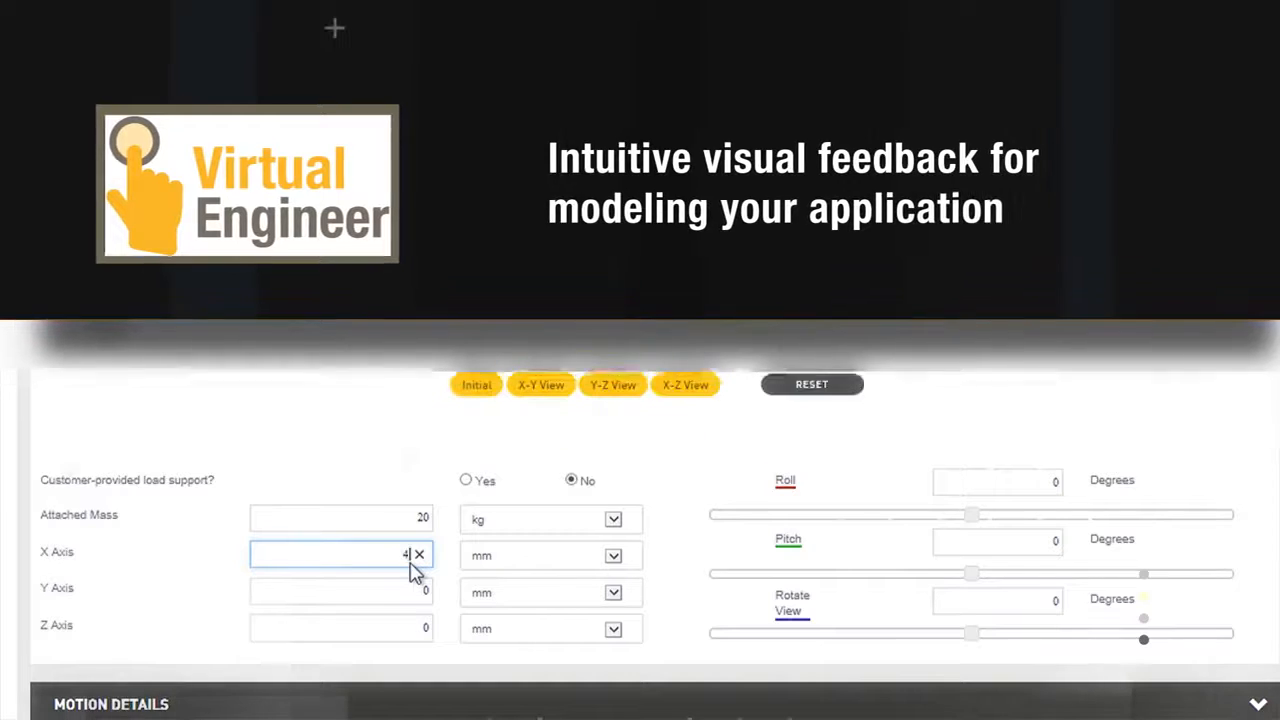
- Enter a 400 mm X-axis offset and move on to the belt actuator configurator
text(00)
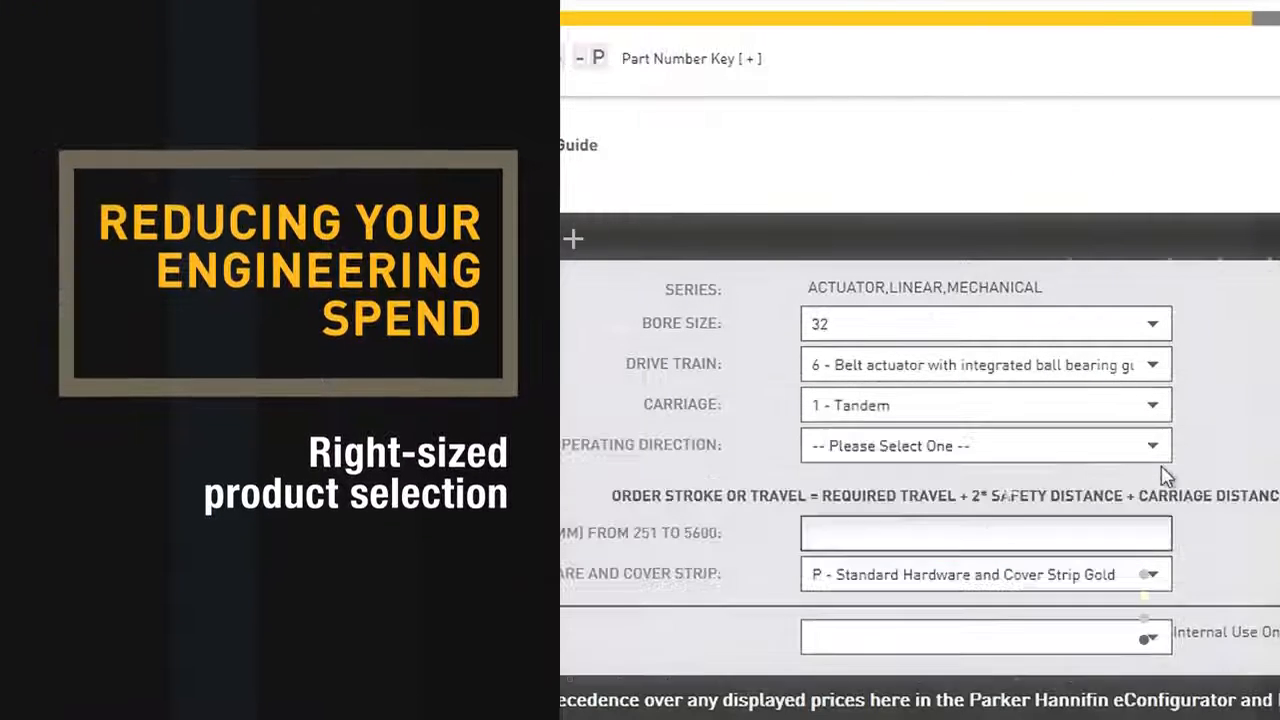
click(985, 445)
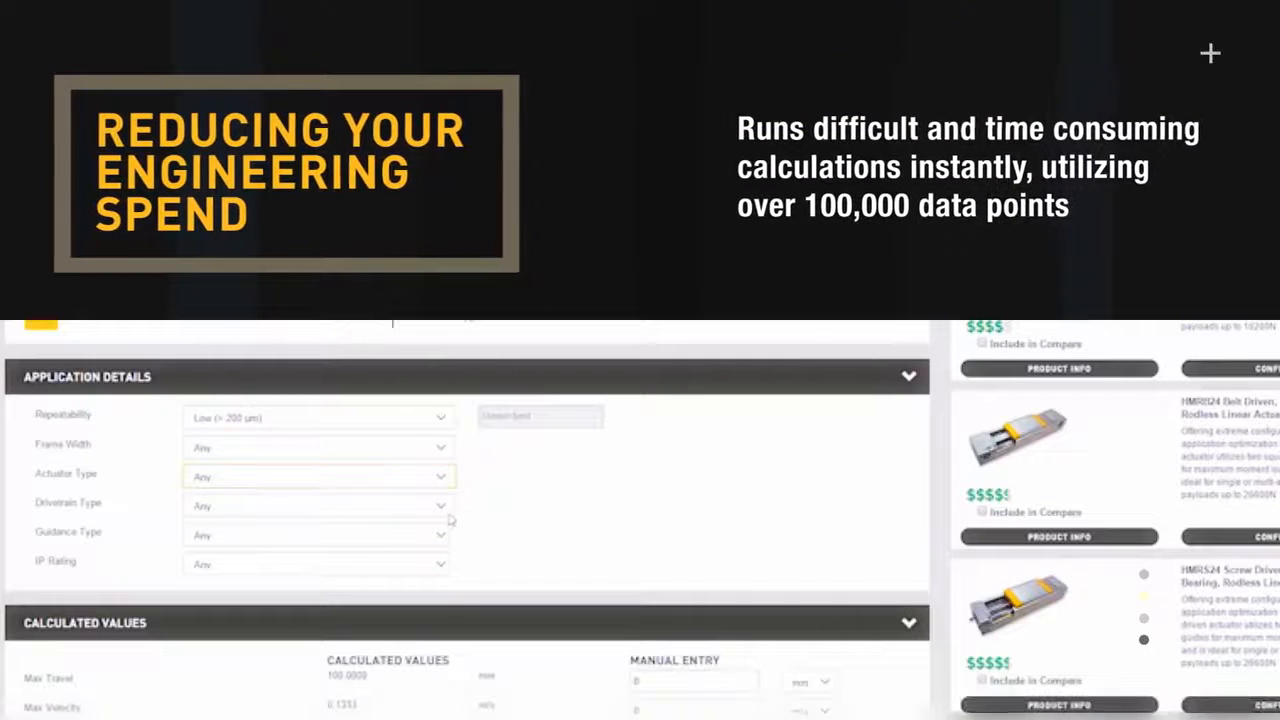
- Open product selection with Application Details and Calculated Values beside the actuator list
click(318, 505)
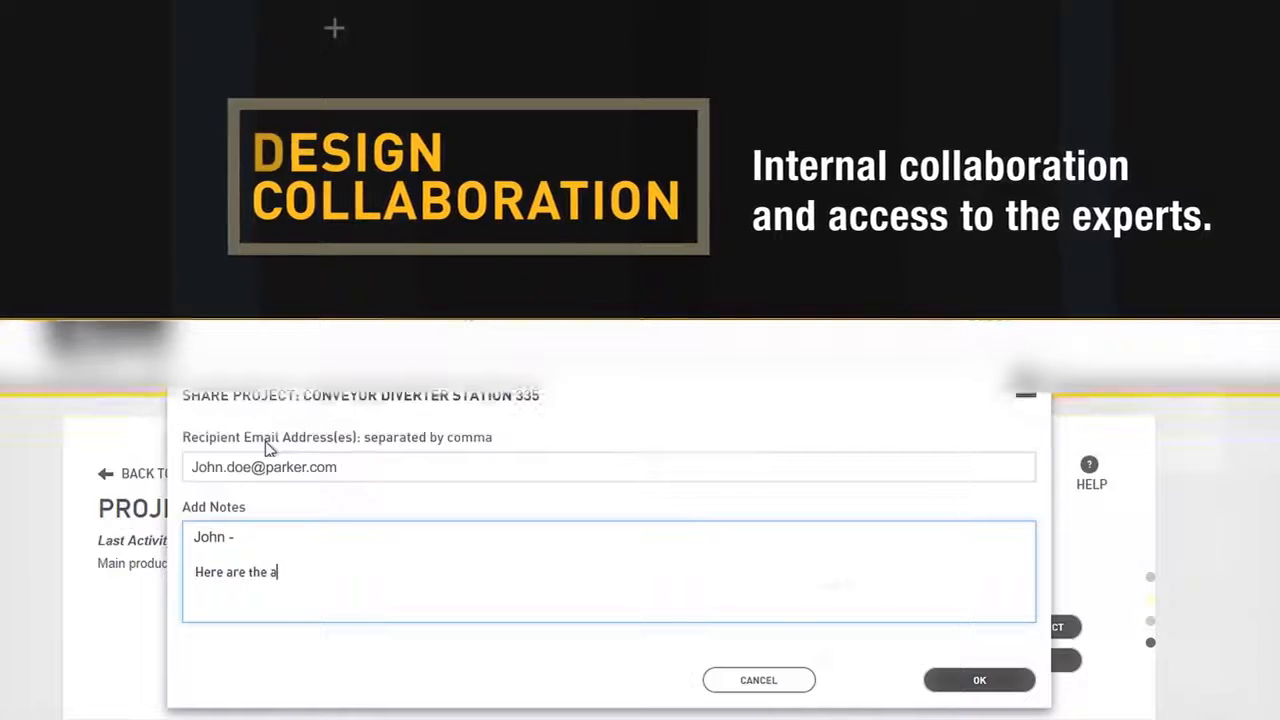
- Type the application example message into the Add Notes box
text(pplication)
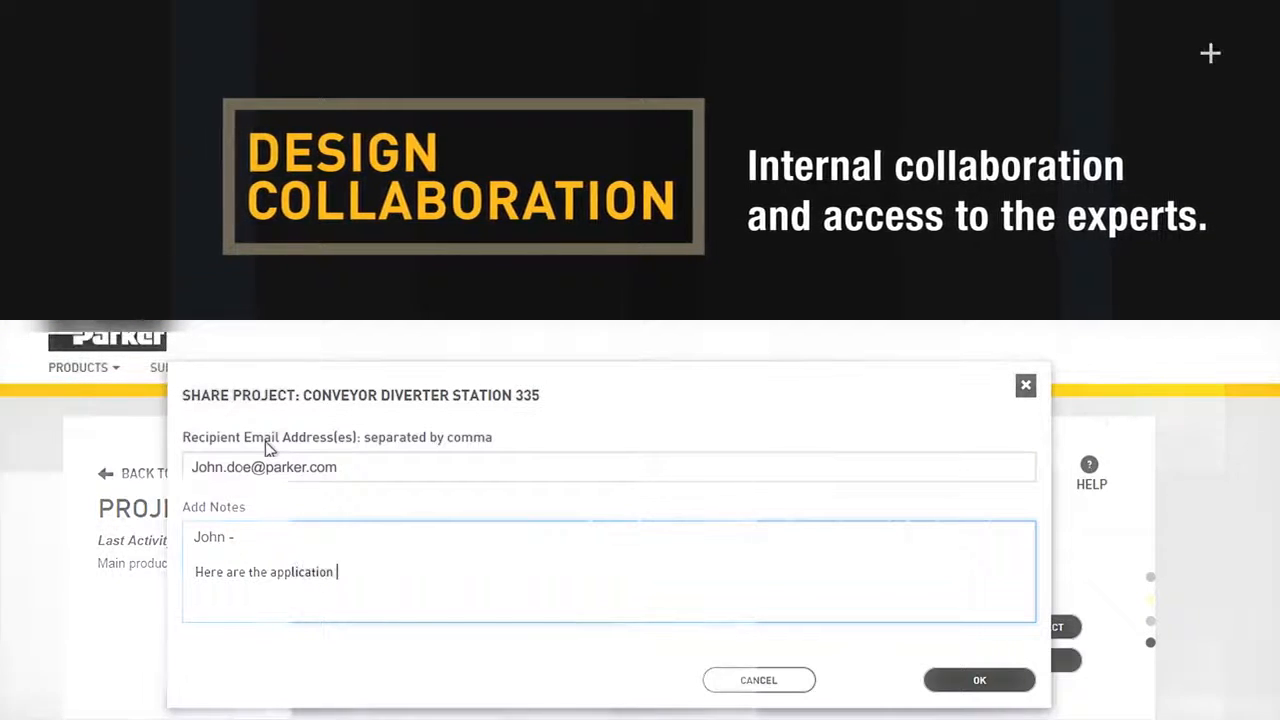
text(exampl)
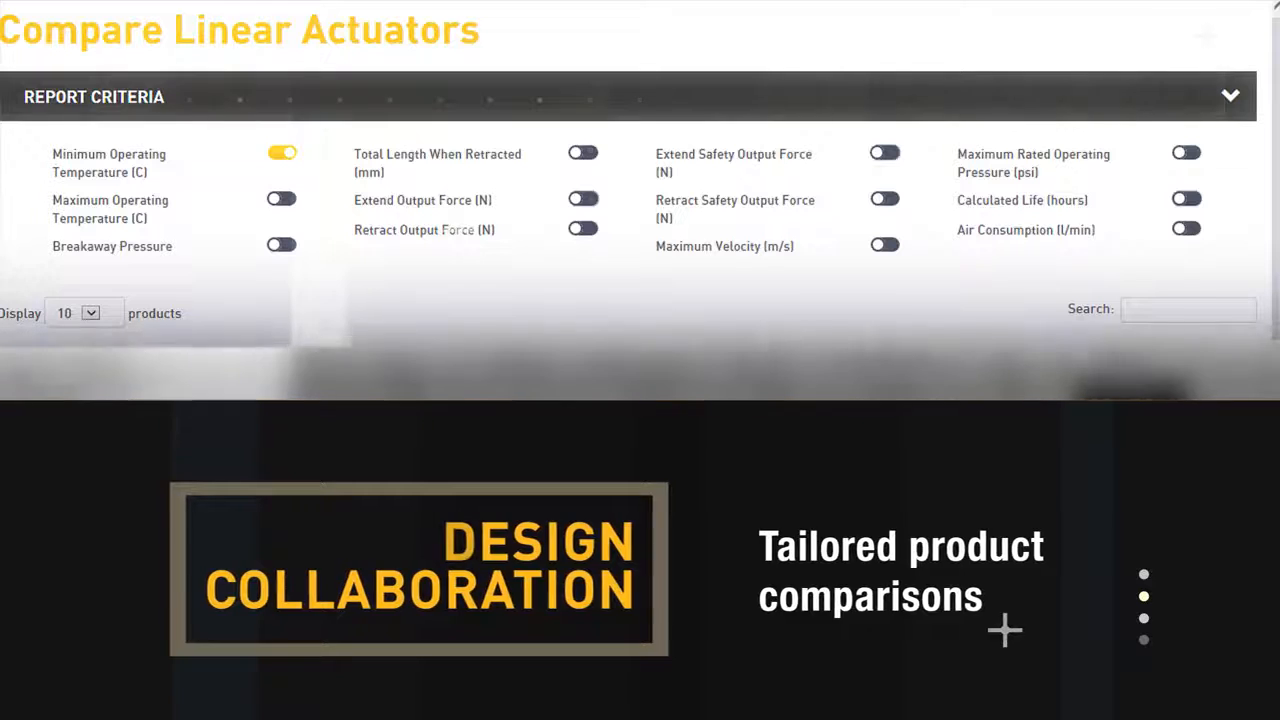
- Toggle on Extend Output Force so the Ext. Force column appears
click(583, 198)
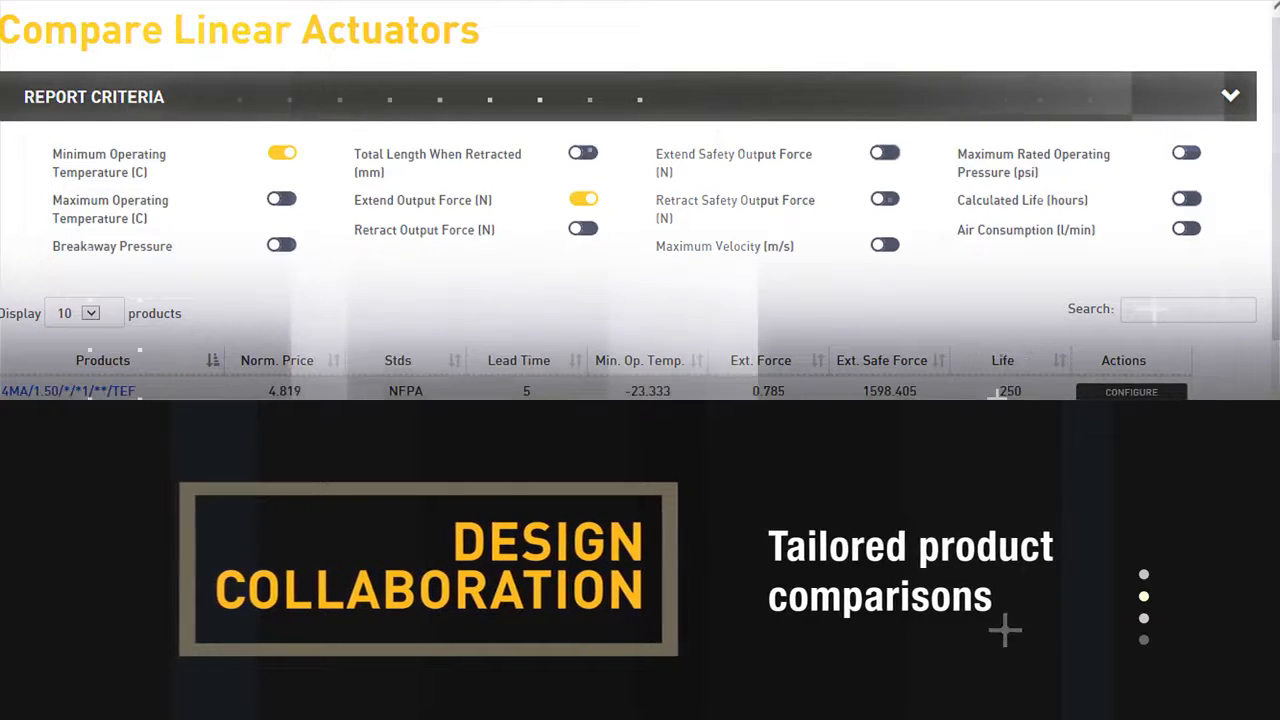